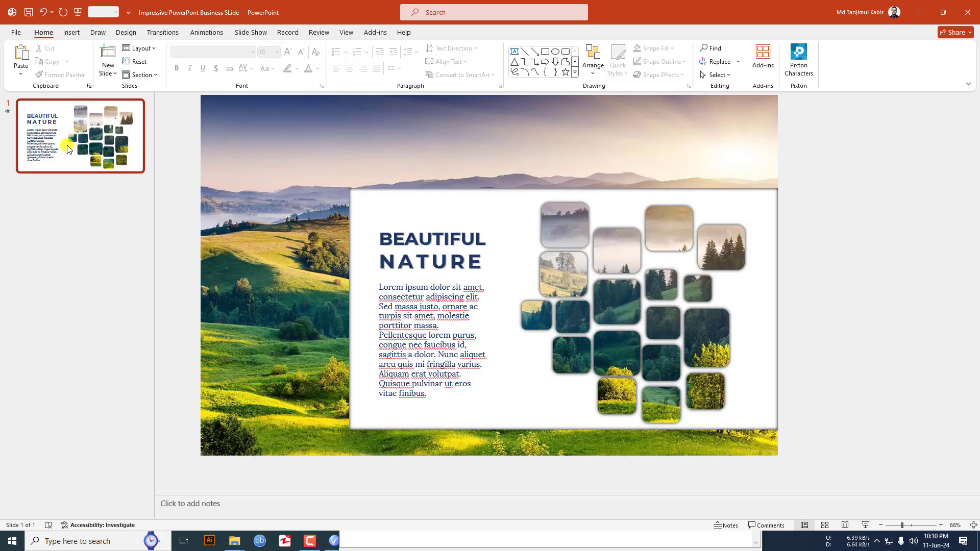
Add a blank slide 2 after the nature title slide
click(107, 59)
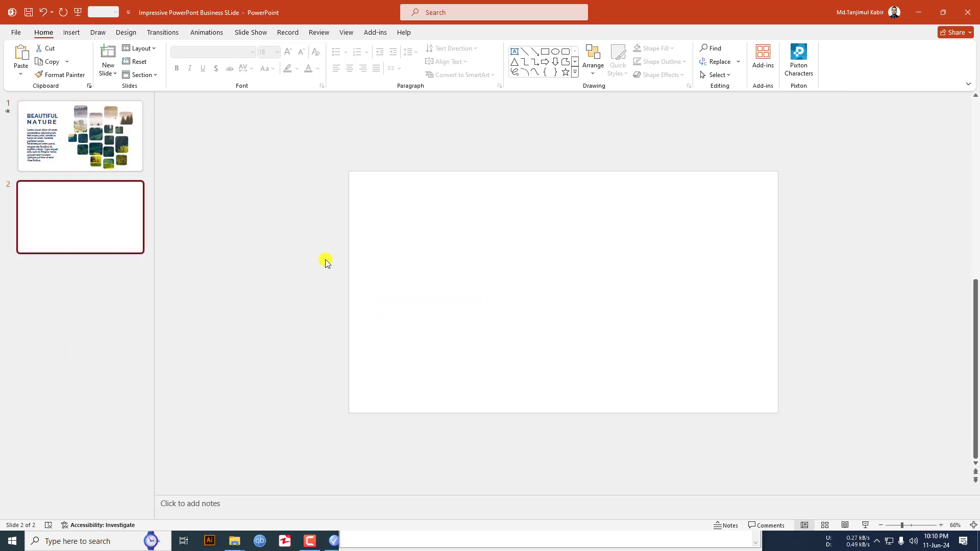
Draw a blue rounded square on the right side of the slide
click(172, 59)
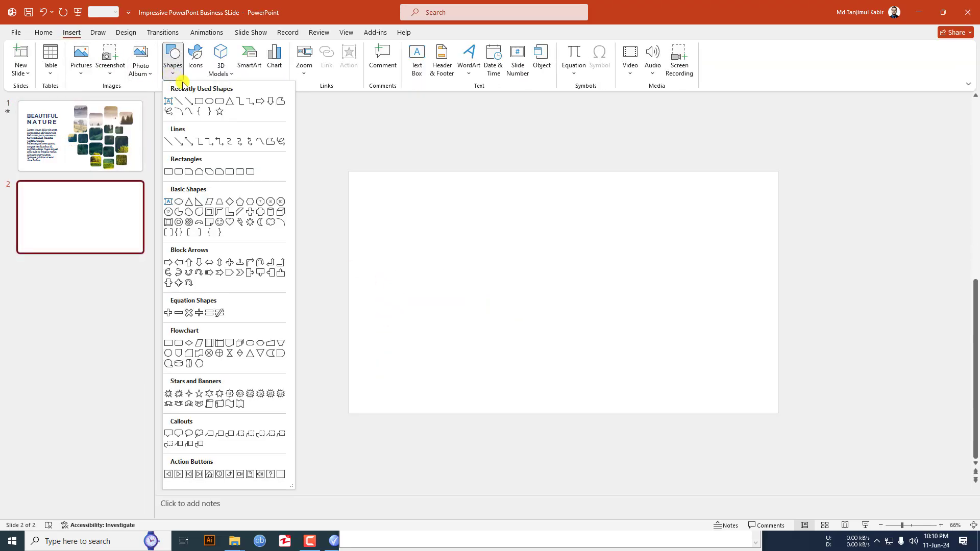
click(178, 101)
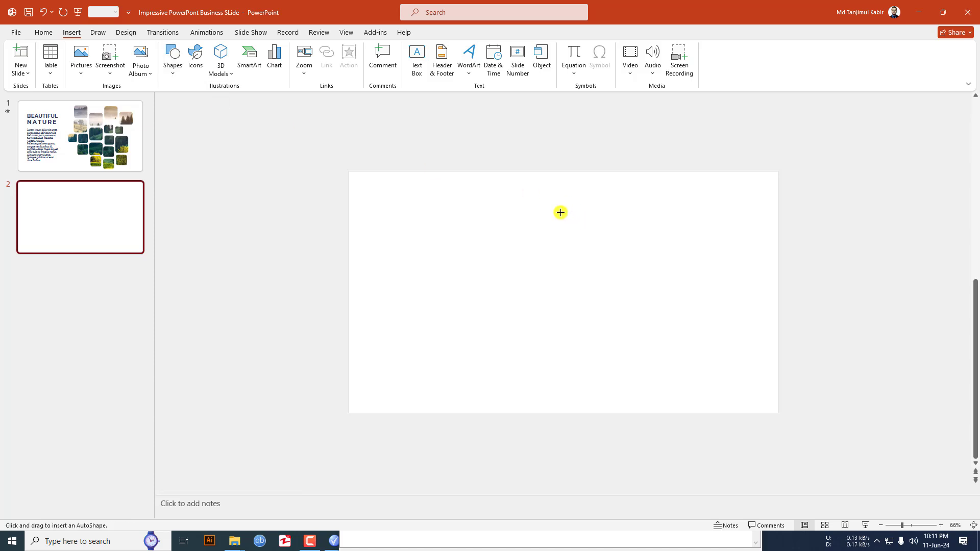
drag(560, 213, 644, 267)
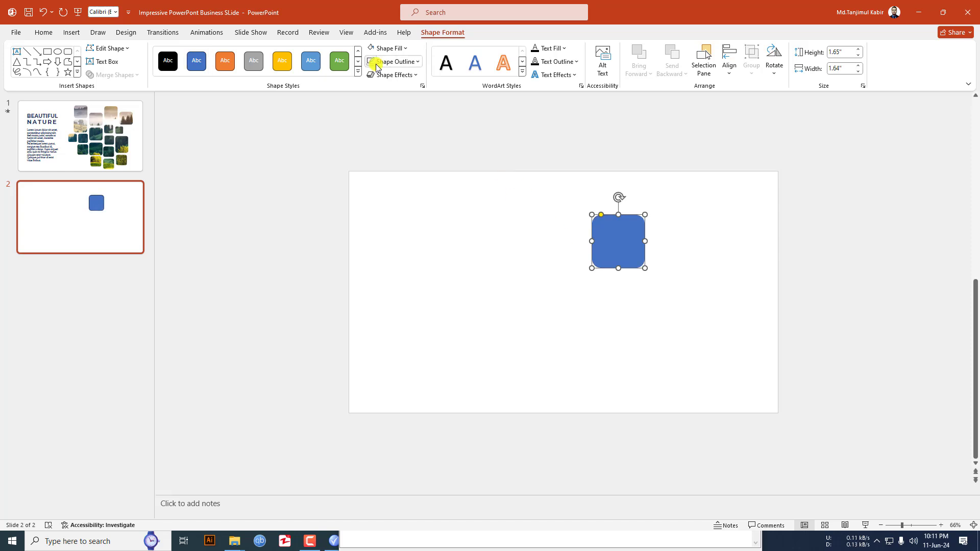
click(390, 62)
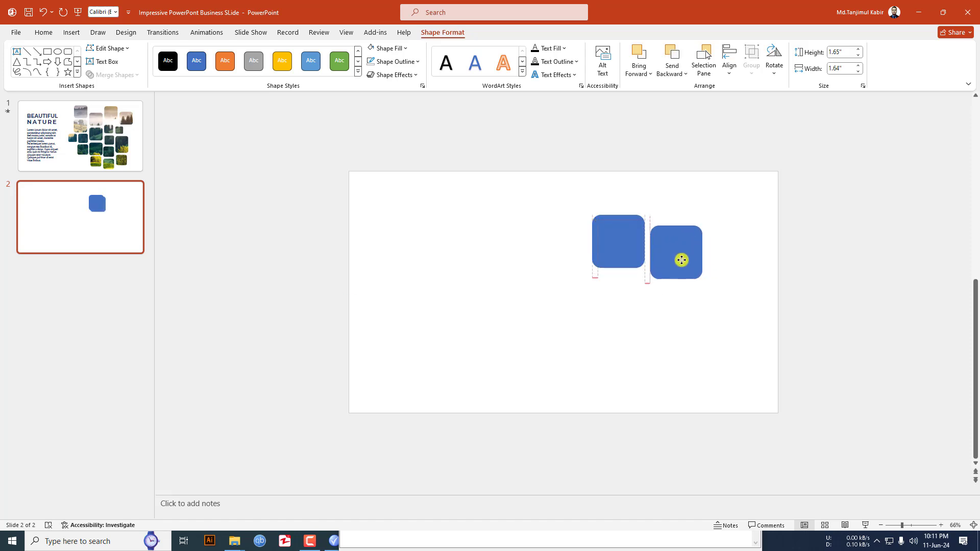
Ctrl-drag copies of the rounded square into a scattered cluster of varied sizes
drag(680, 260, 633, 311)
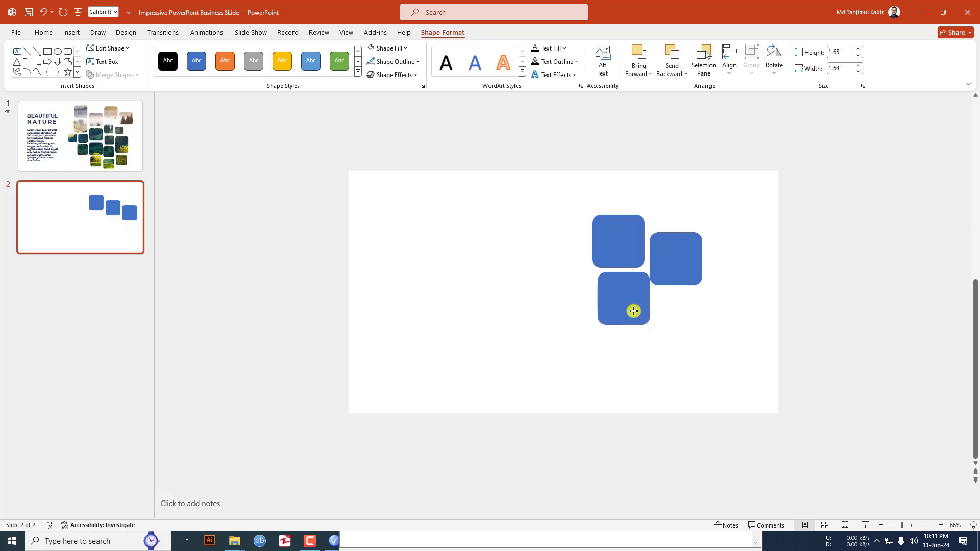
drag(633, 311, 674, 204)
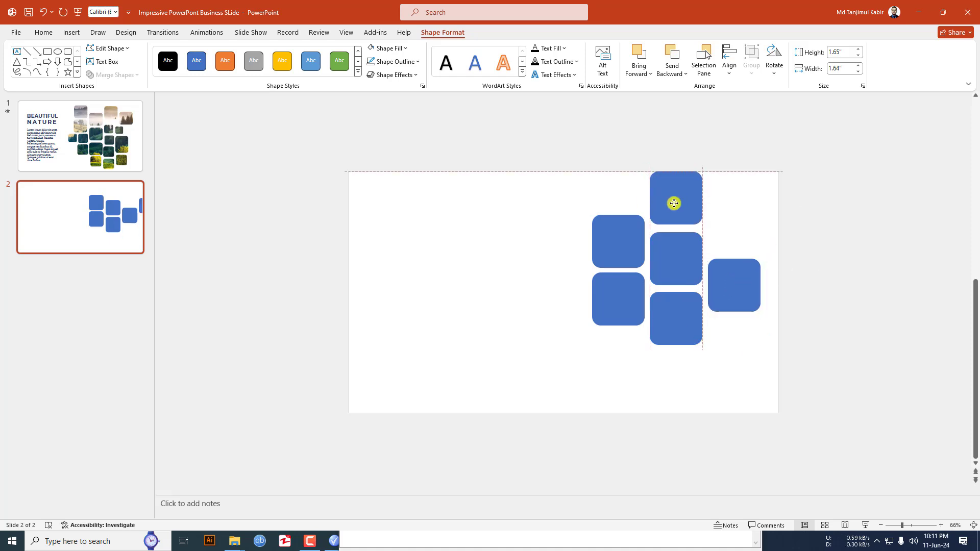
drag(673, 203, 563, 203)
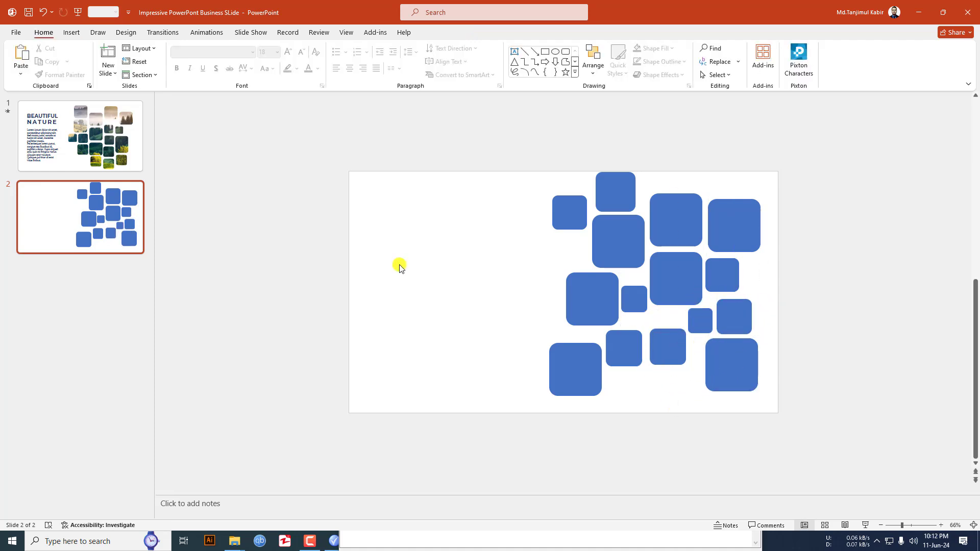
Draw a full-slide rectangle and fill it with peach
click(72, 33)
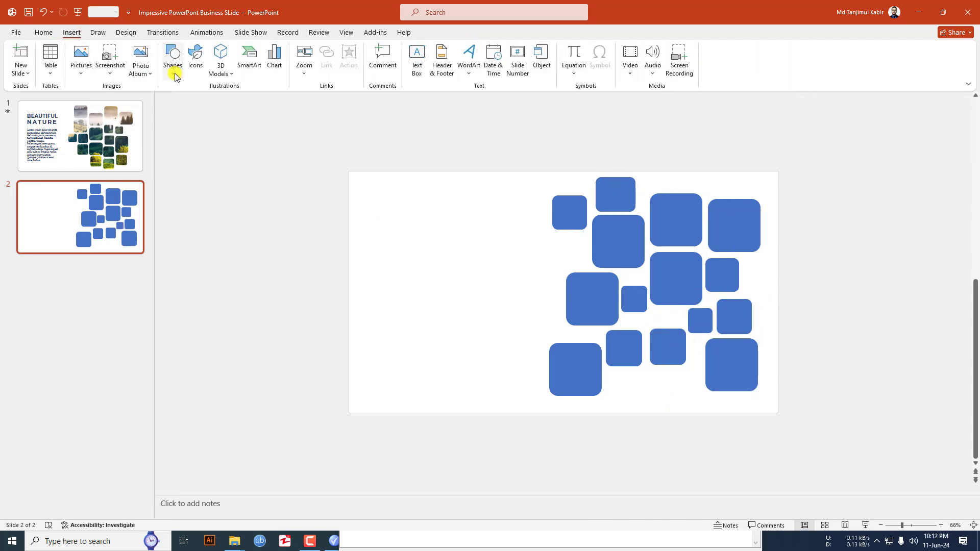
click(172, 56)
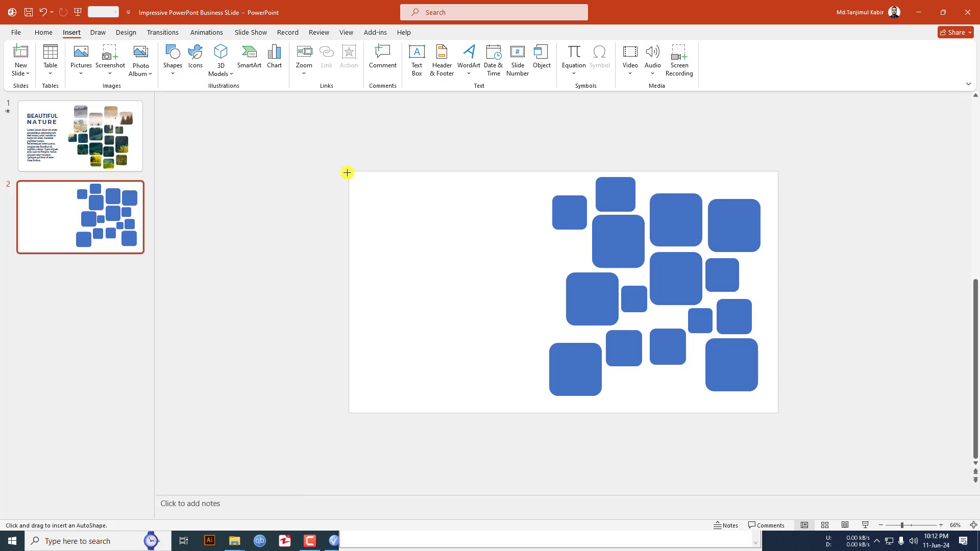
drag(347, 173, 716, 390)
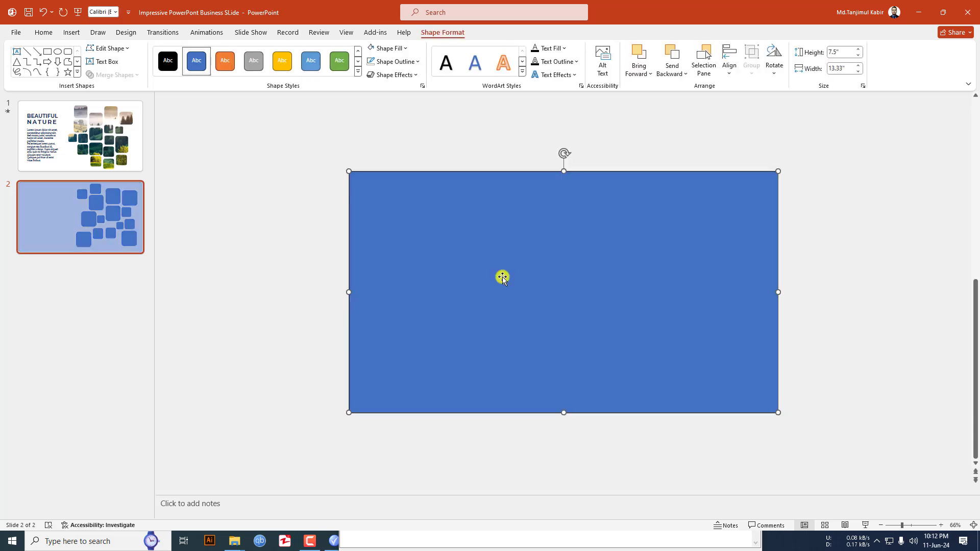
click(386, 48)
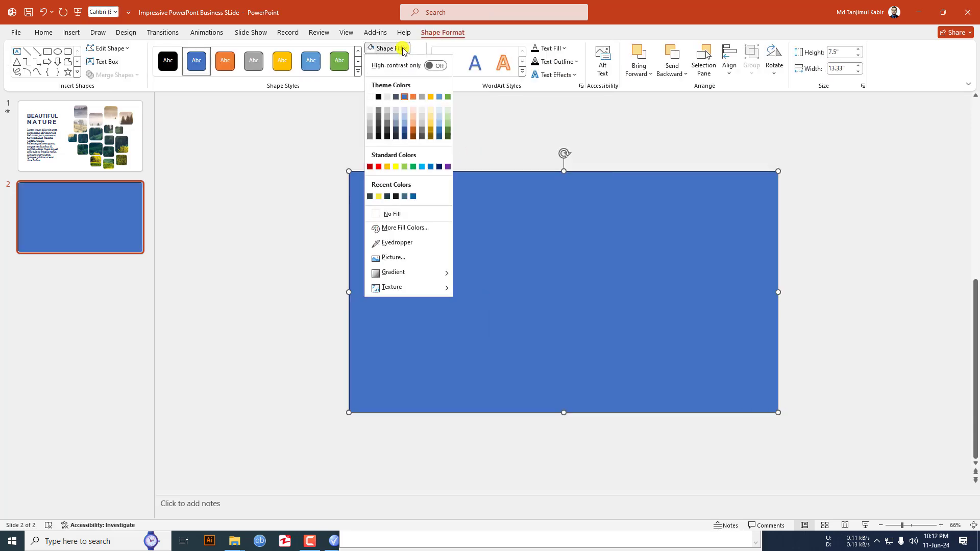
click(394, 62)
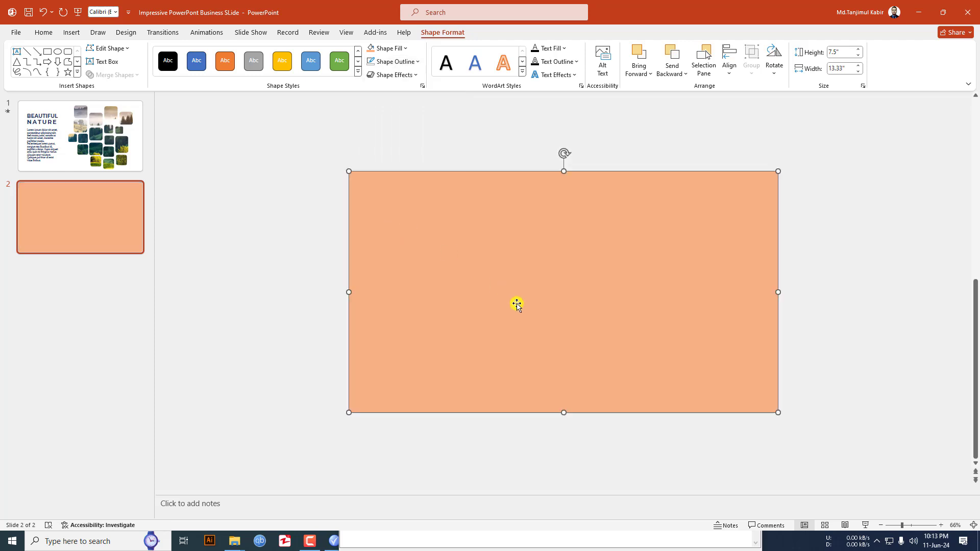
Send the peach rectangle behind the rounded squares
right_click(516, 305)
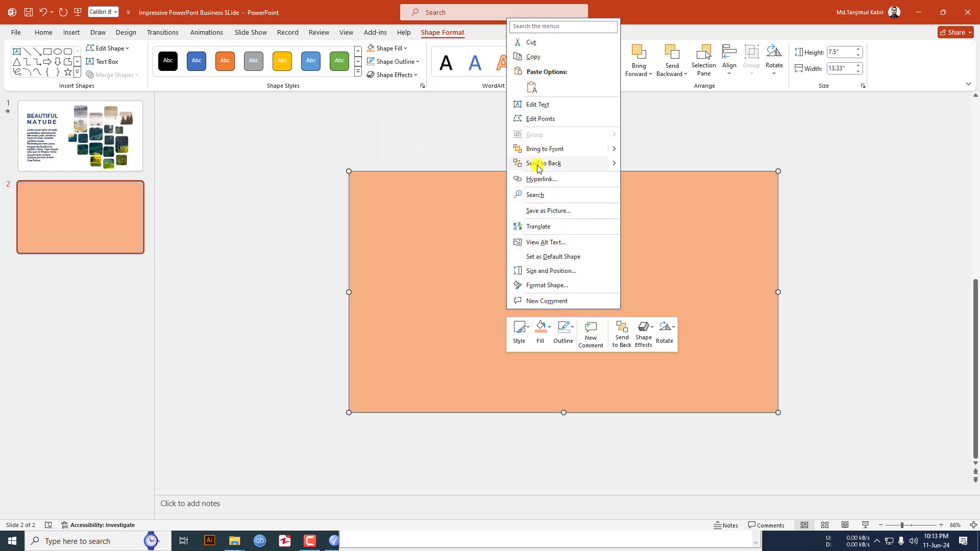
click(545, 163)
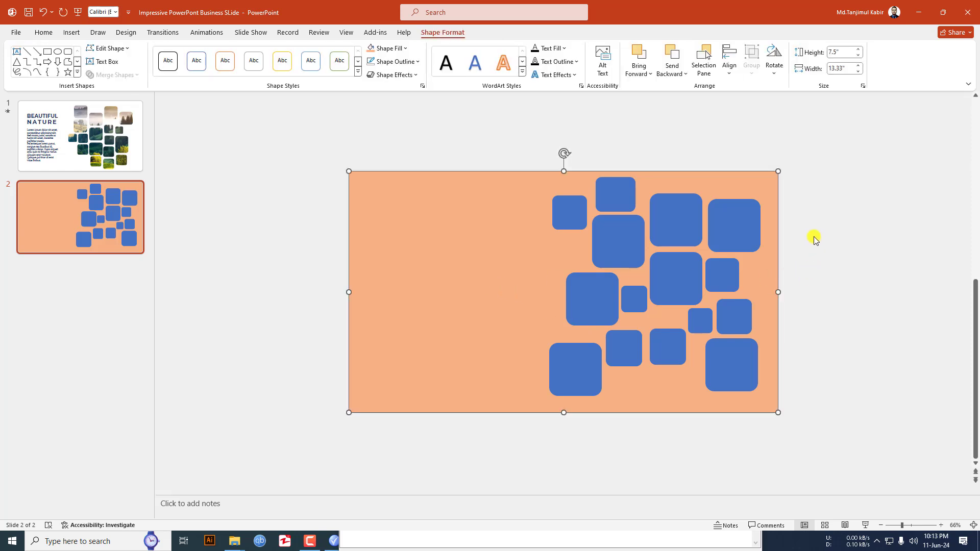
Select the rectangle with all squares and merge them so the squares become cutout holes
drag(815, 241, 539, 446)
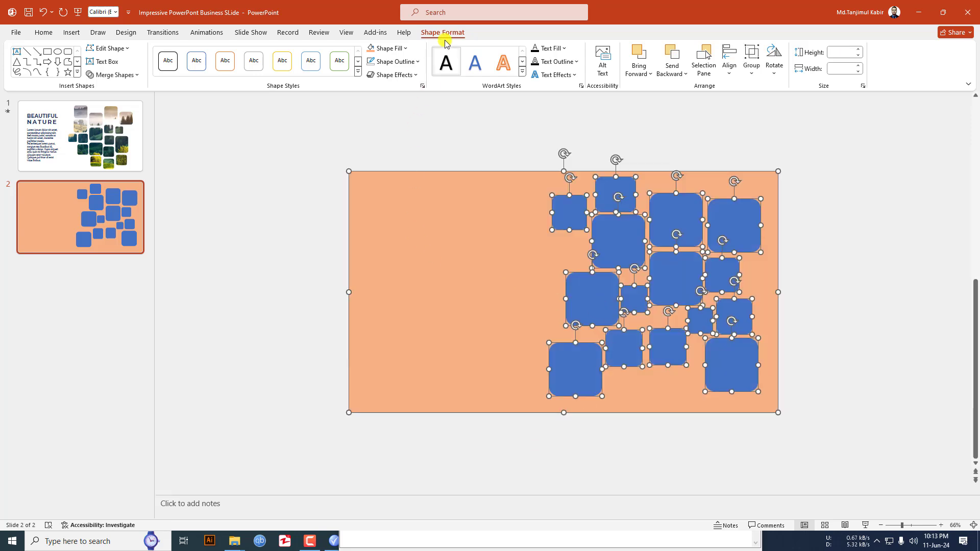
click(113, 75)
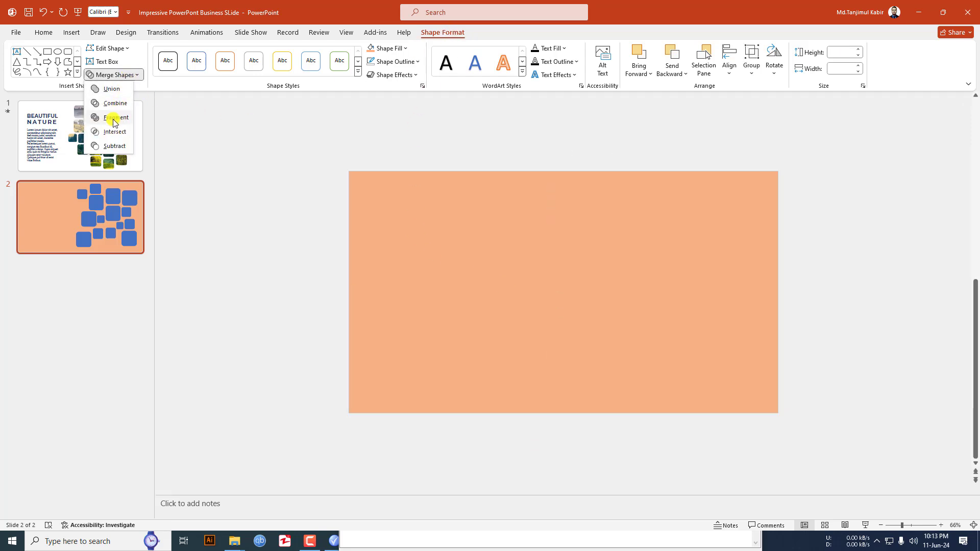
click(115, 118)
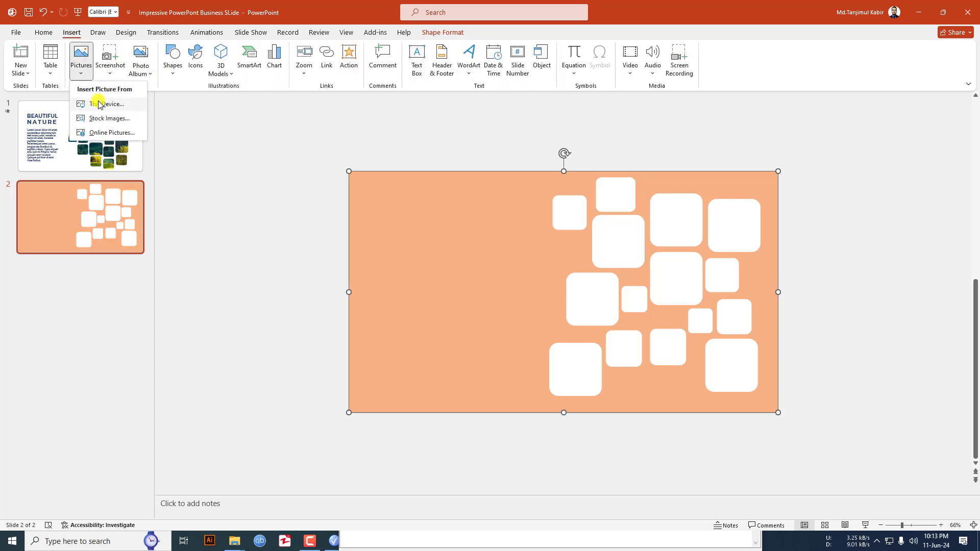
Insert the INDIA landscape photo from the computer onto the slide
click(108, 103)
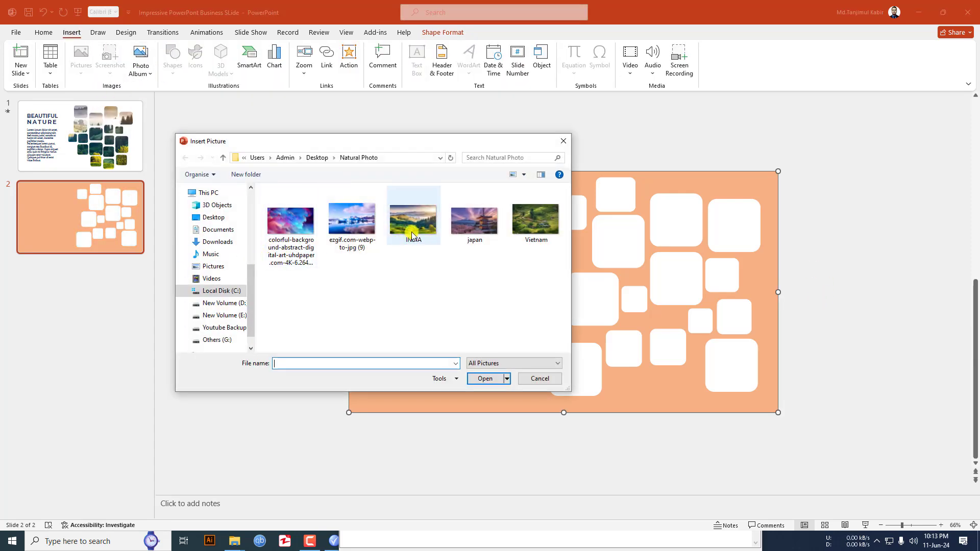
click(414, 214)
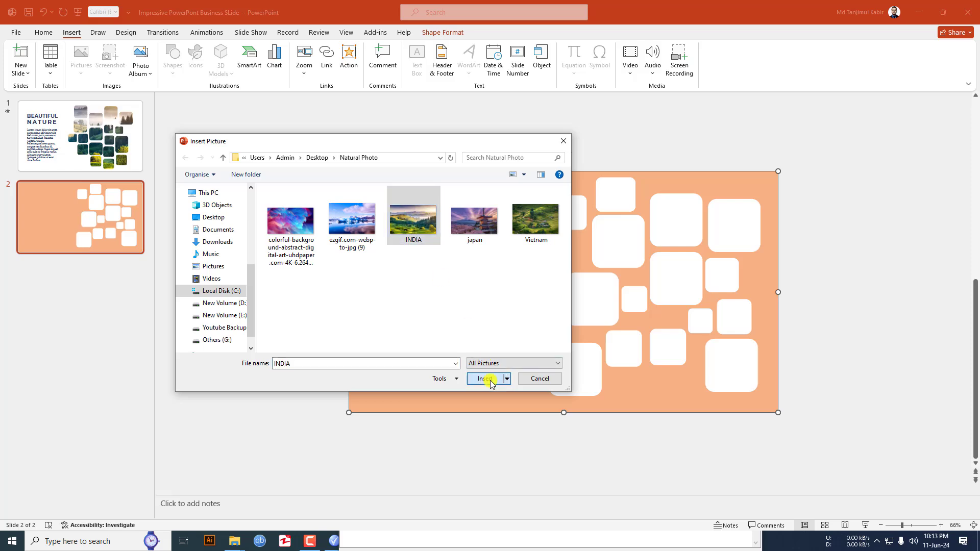
click(484, 378)
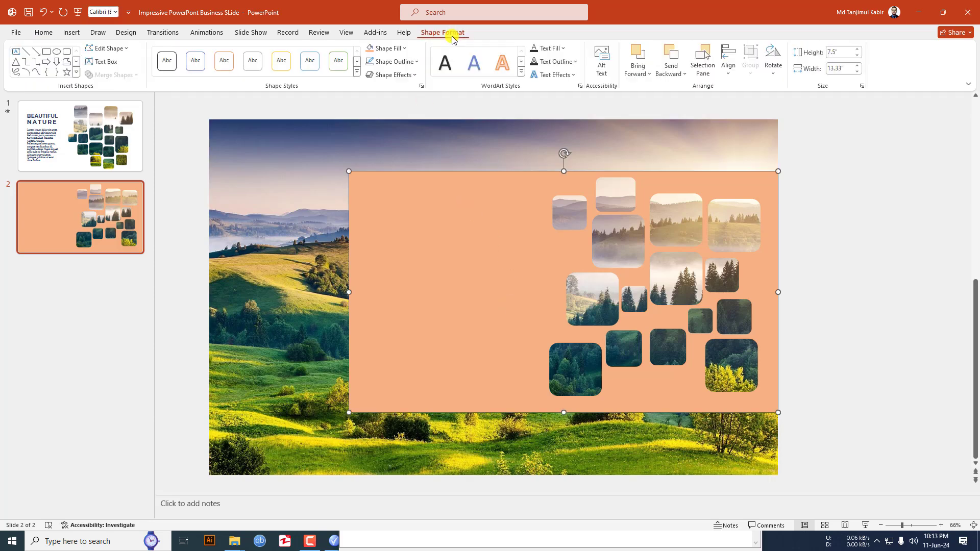
Give the peach overlay's cutouts an Inside: Center shadow effect
click(392, 74)
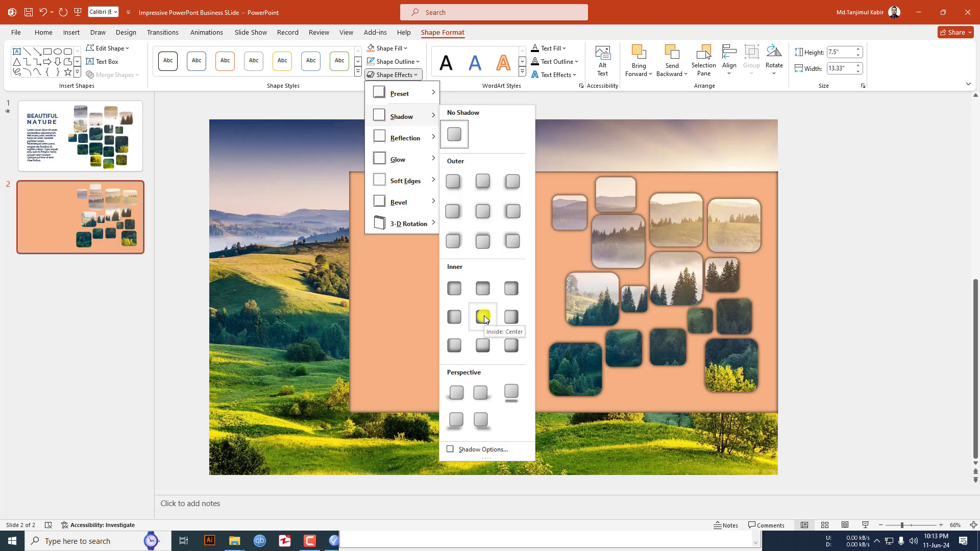
click(482, 317)
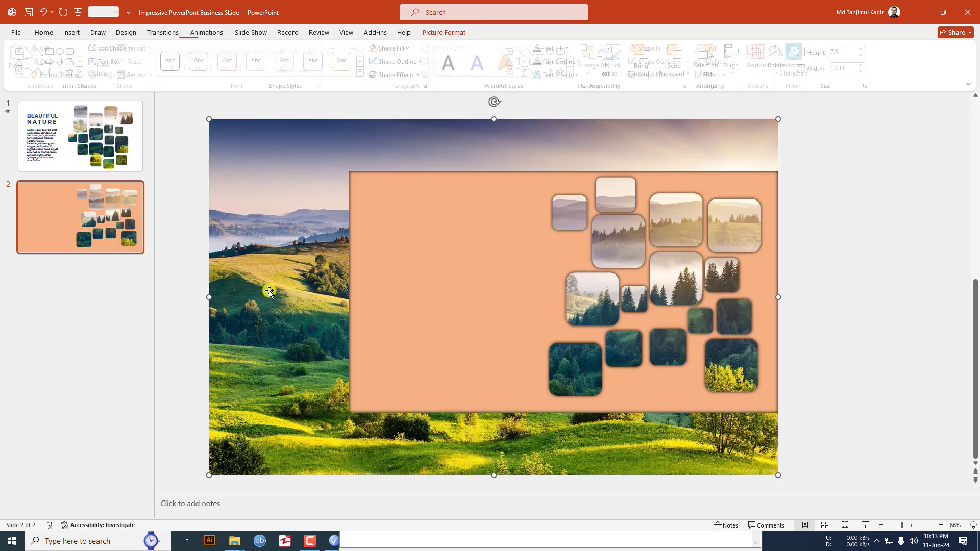
Give the photo a Lines motion path animation moving to the right
click(206, 33)
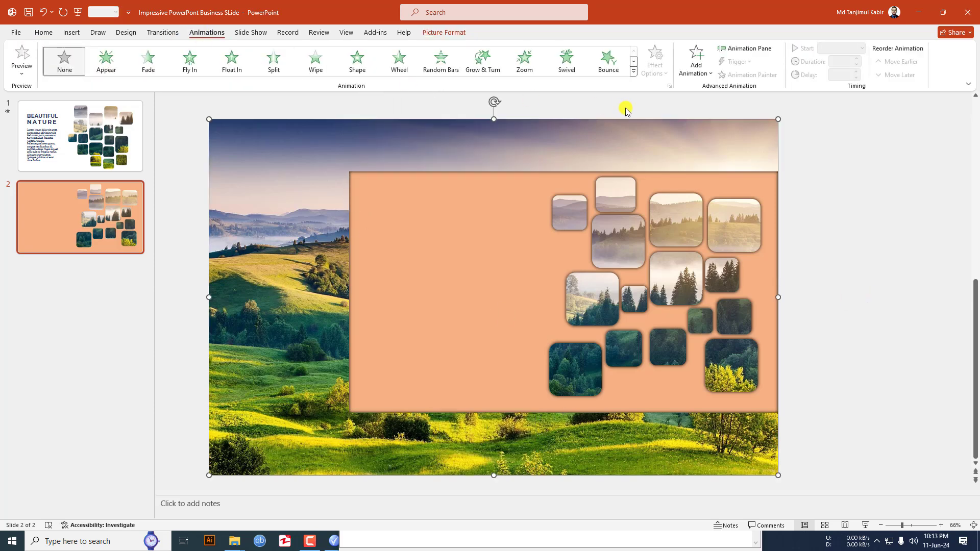
click(695, 60)
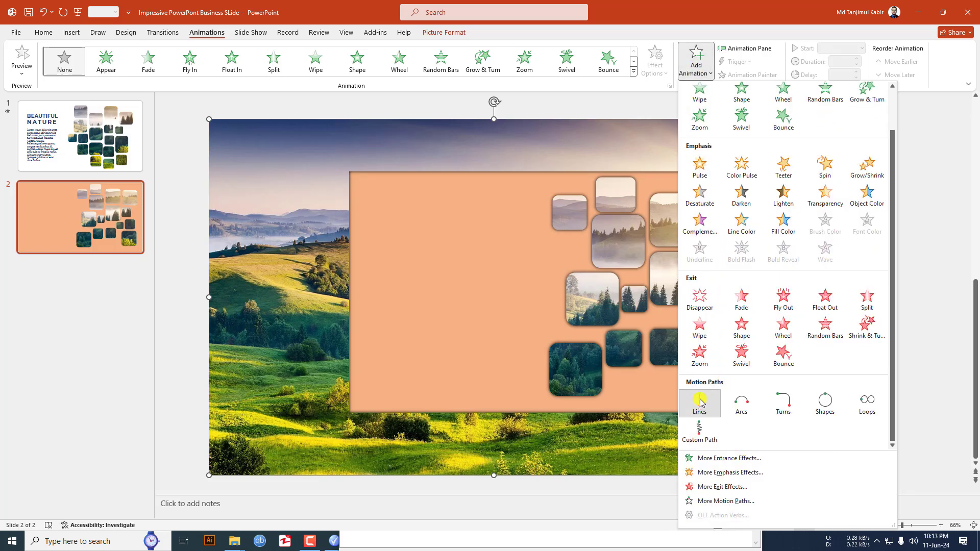
click(699, 403)
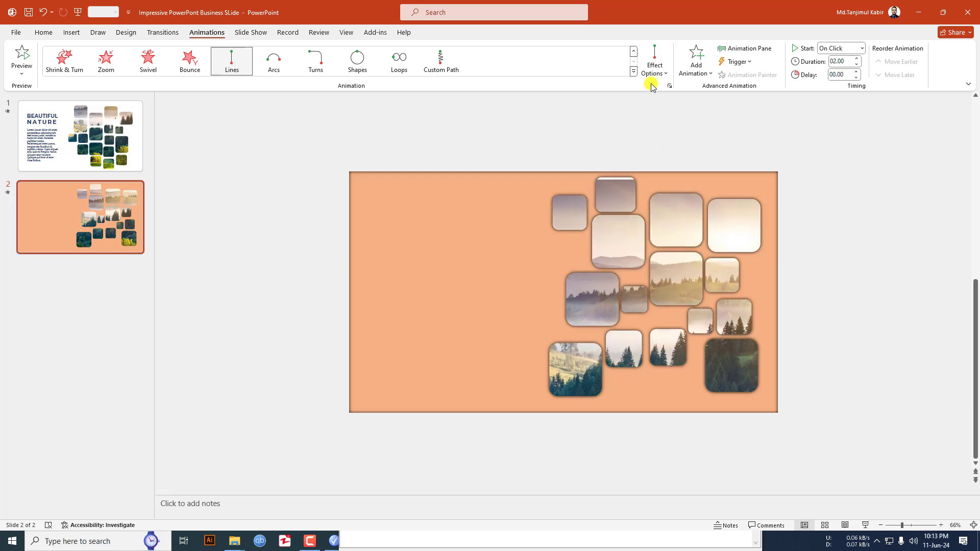
click(654, 60)
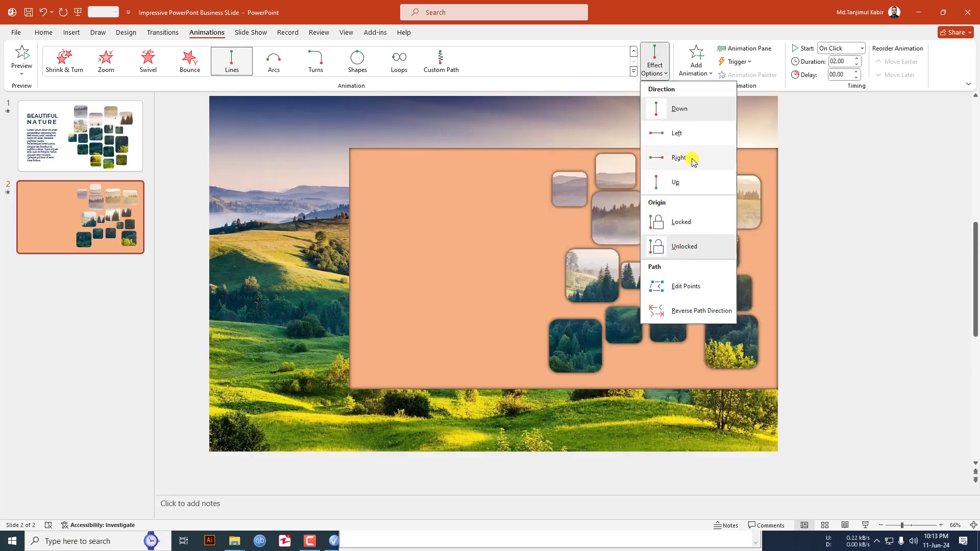
click(679, 158)
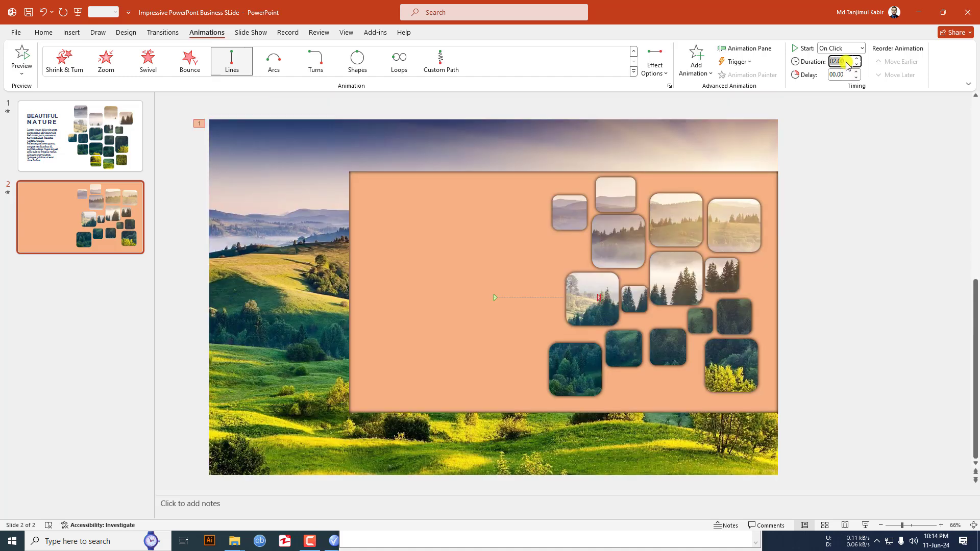
Set the motion animation to start With Previous
click(862, 48)
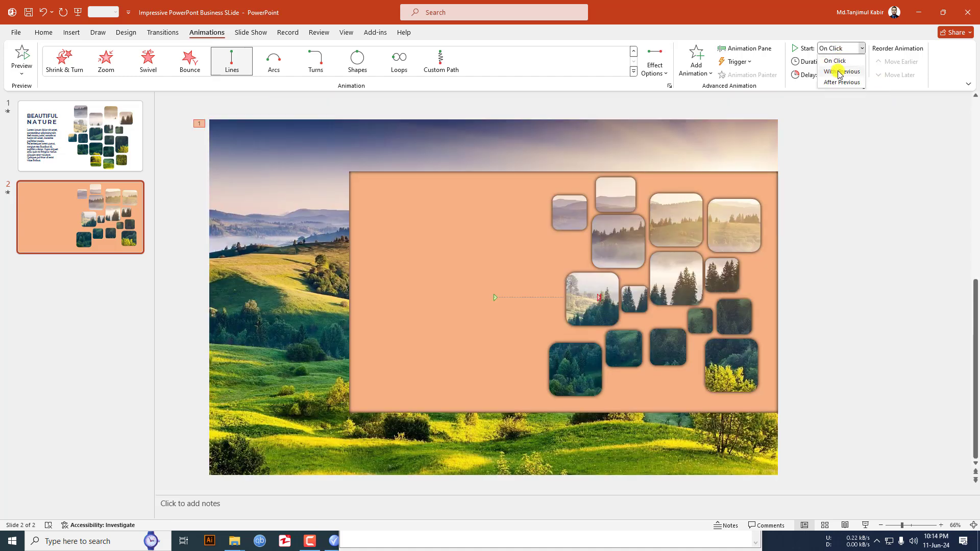
click(70, 32)
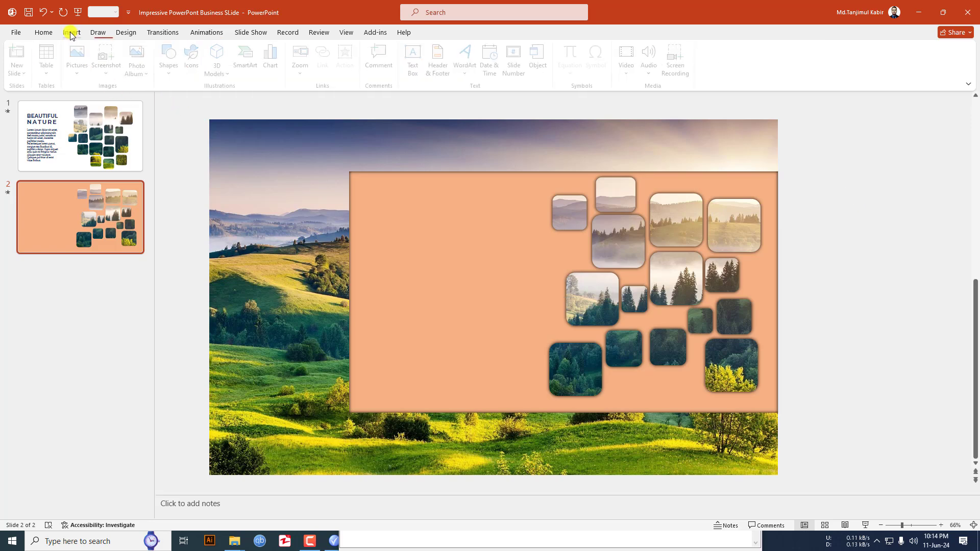
Add a text box reading BEAUTIFUL and NATURE on two lines in dark blue
click(417, 60)
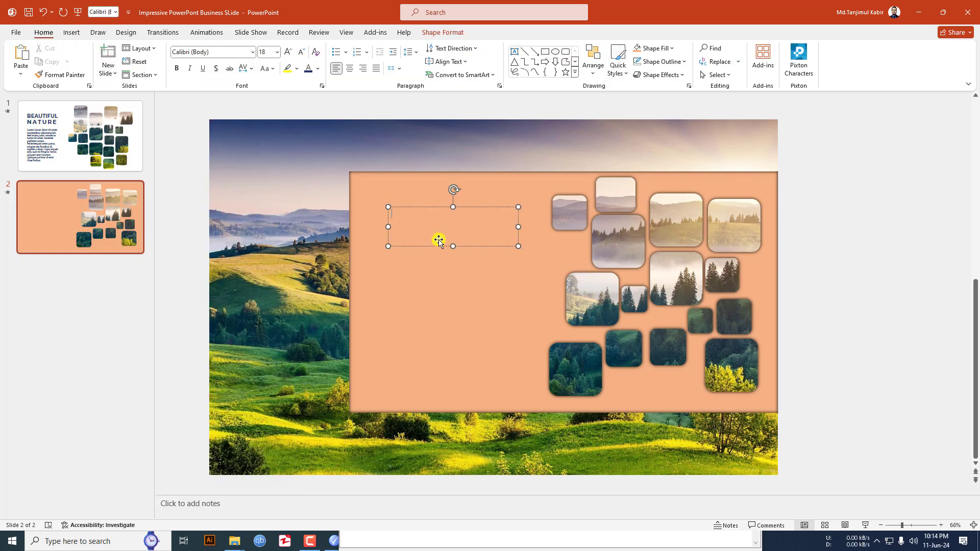
text(BEAUTIFUL)
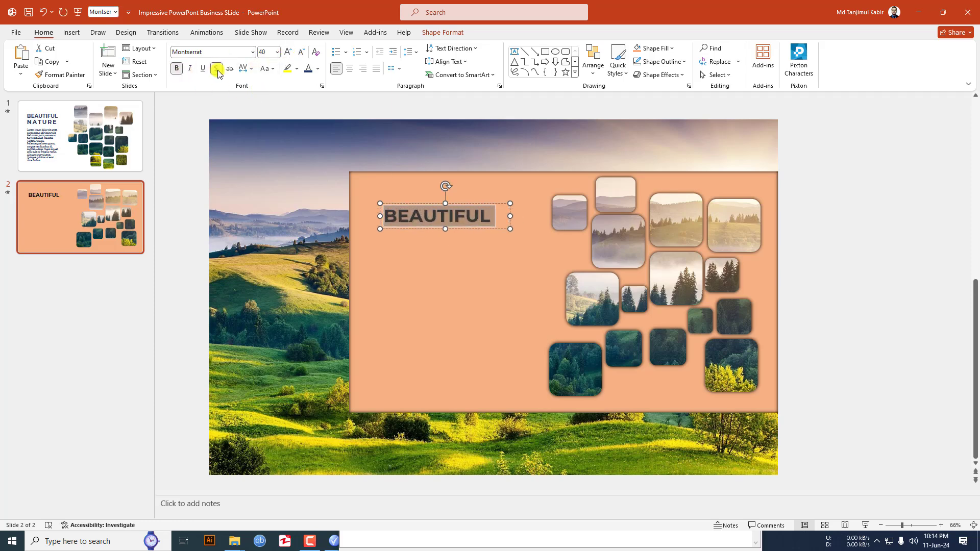
click(318, 69)
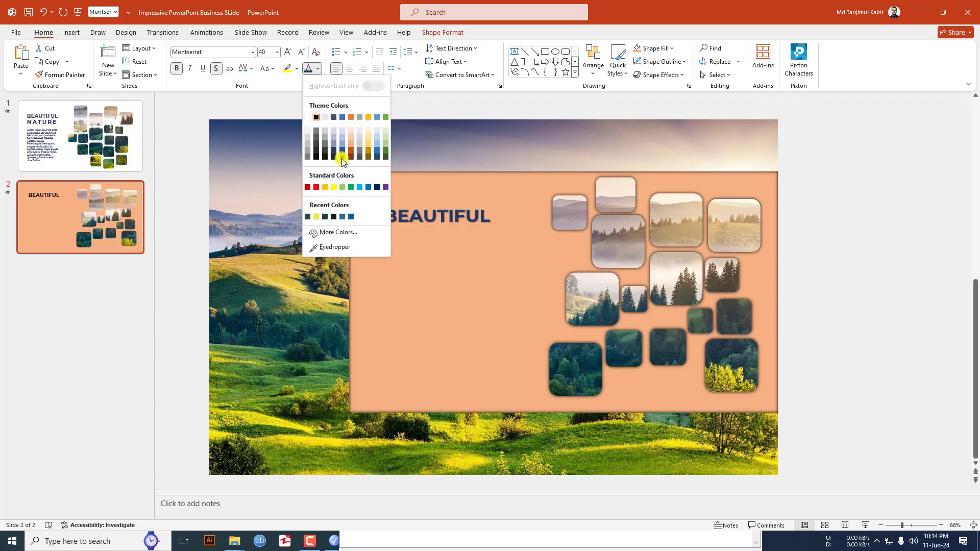
click(342, 158)
text(BEAUTIFUL)
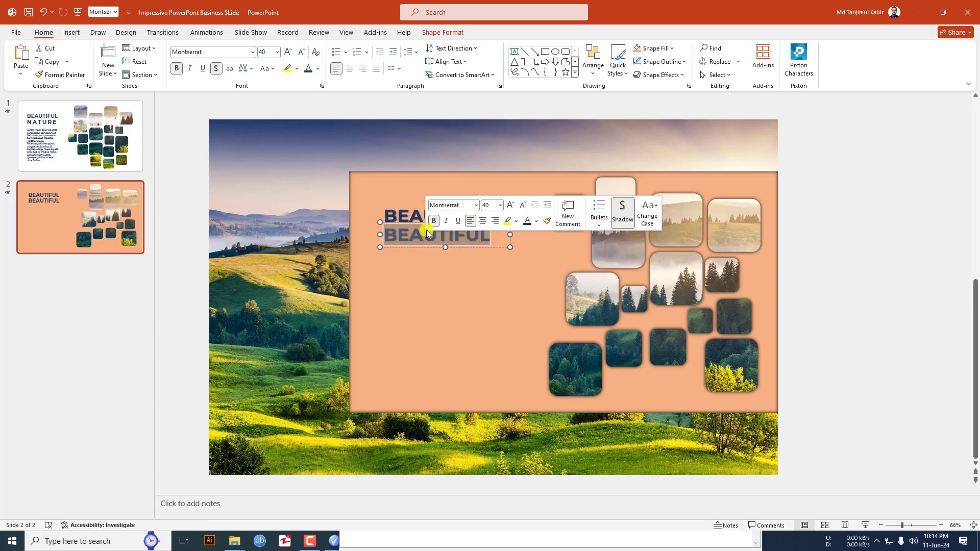
text(NATURE)
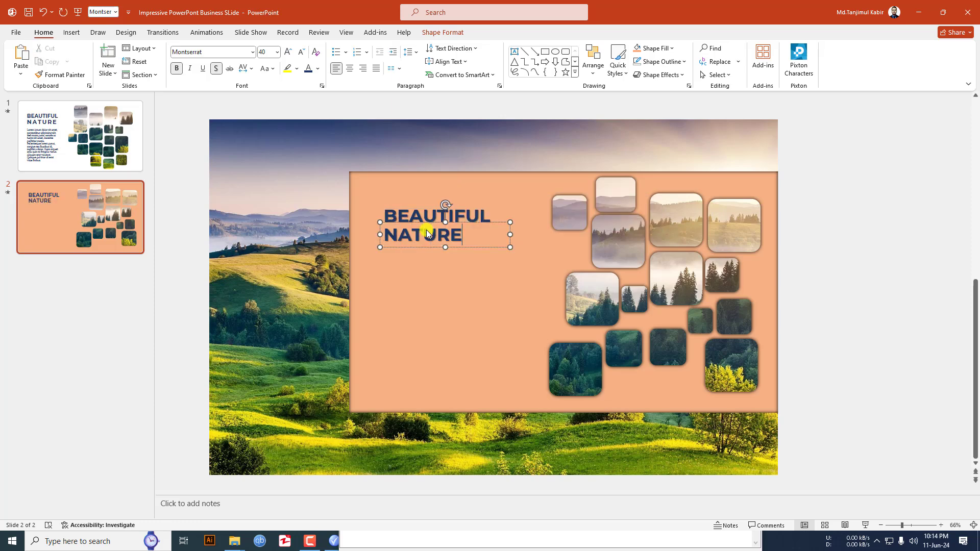
Expand NATURE's character spacing so it spans the width of BEAUTIFUL
click(243, 68)
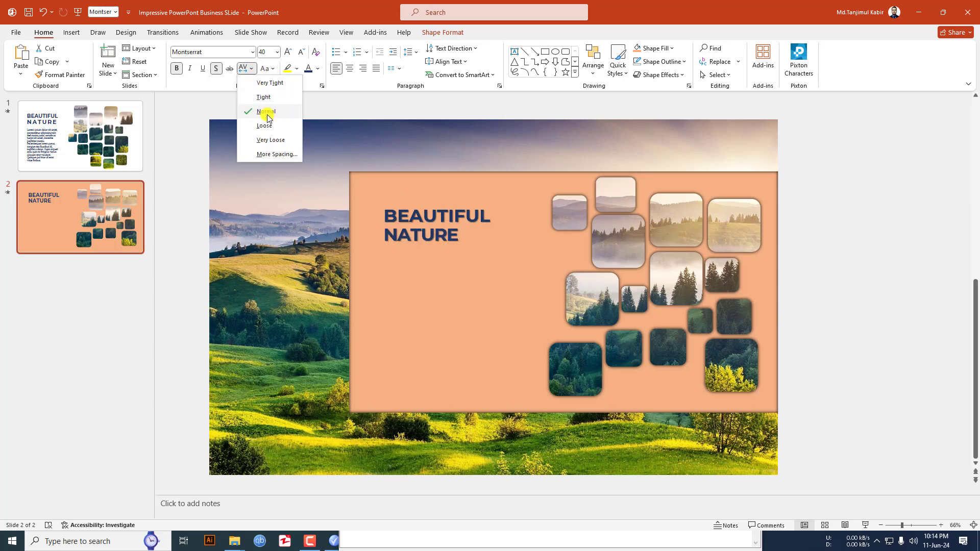
click(277, 154)
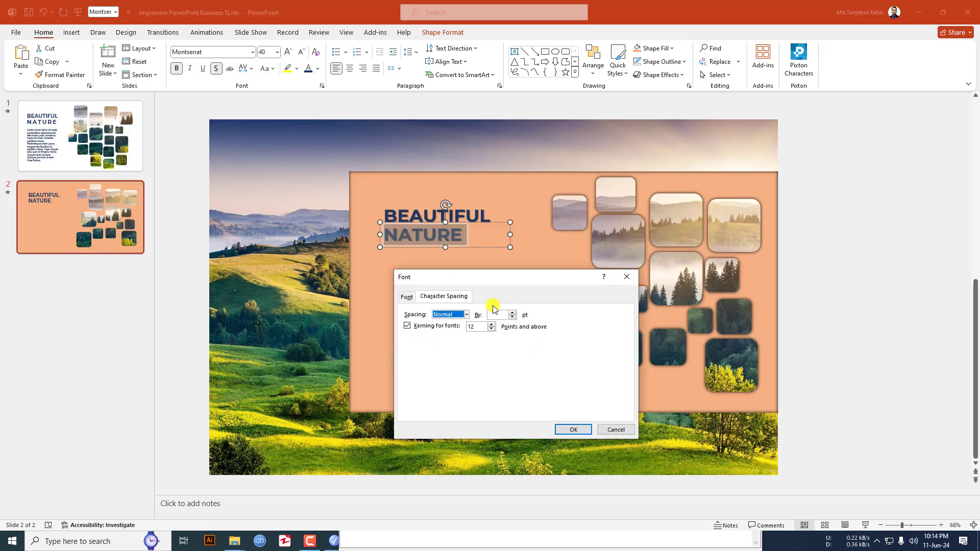
click(448, 314)
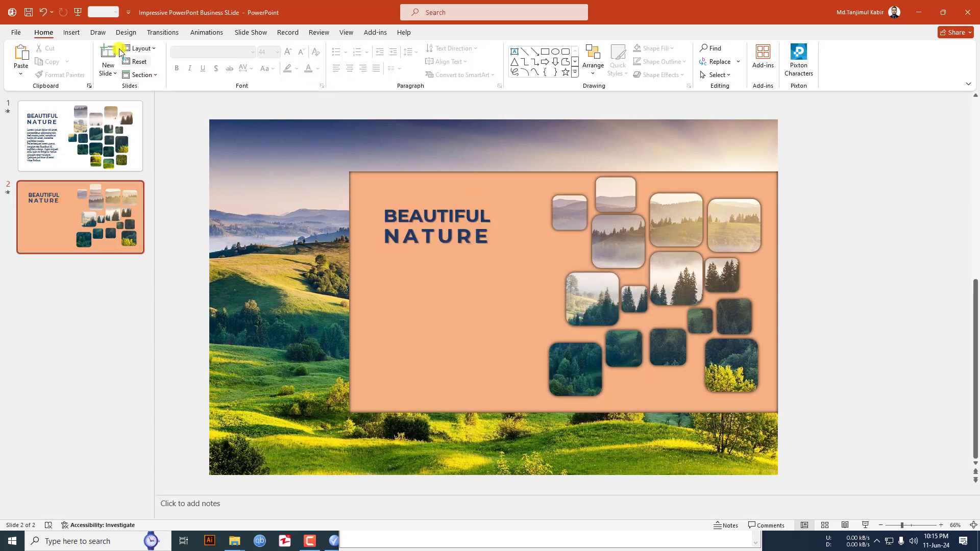
click(173, 59)
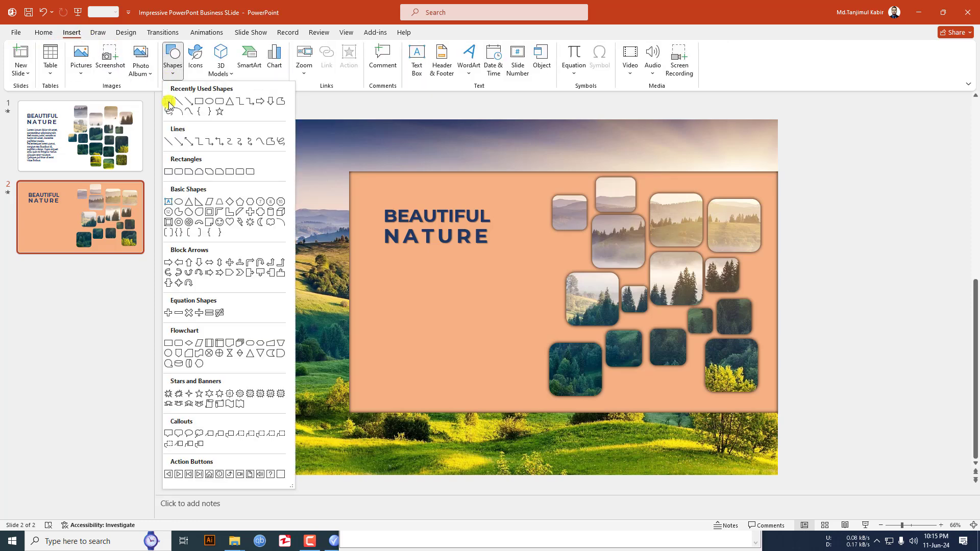